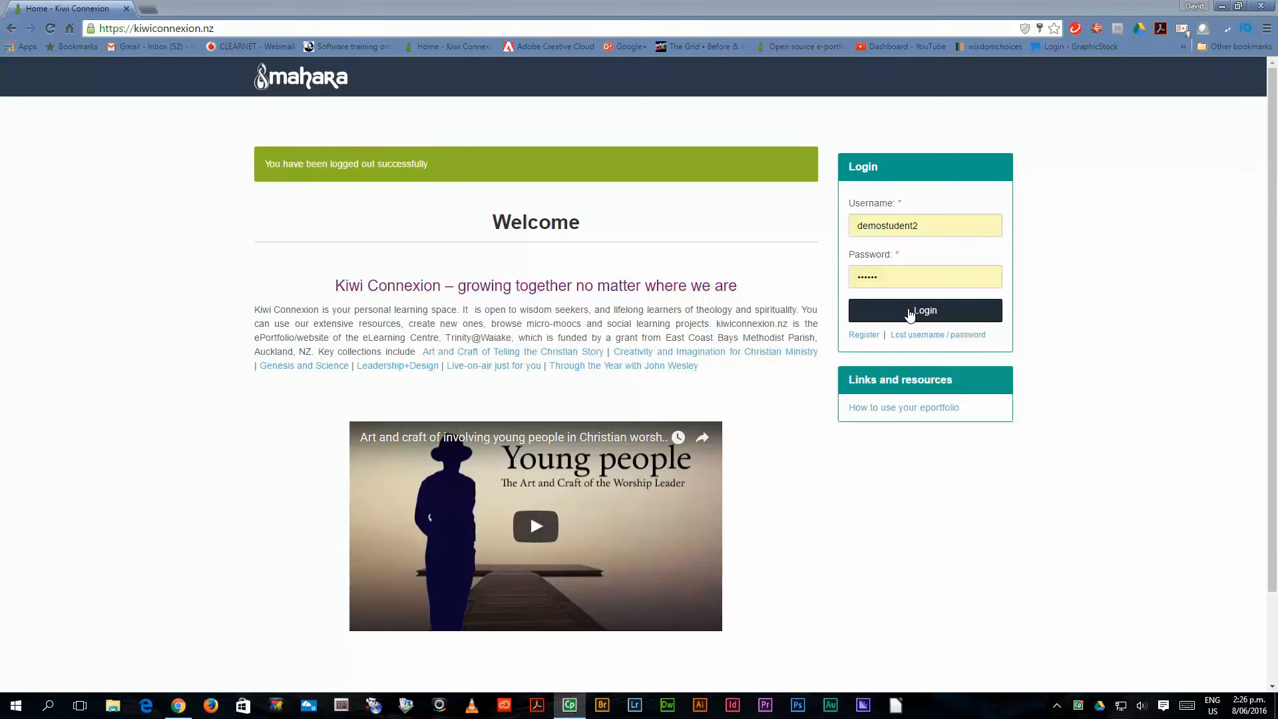
Log in to Kiwi Connexion with the pre-filled demo student2 credentials.
left_click(924, 310)
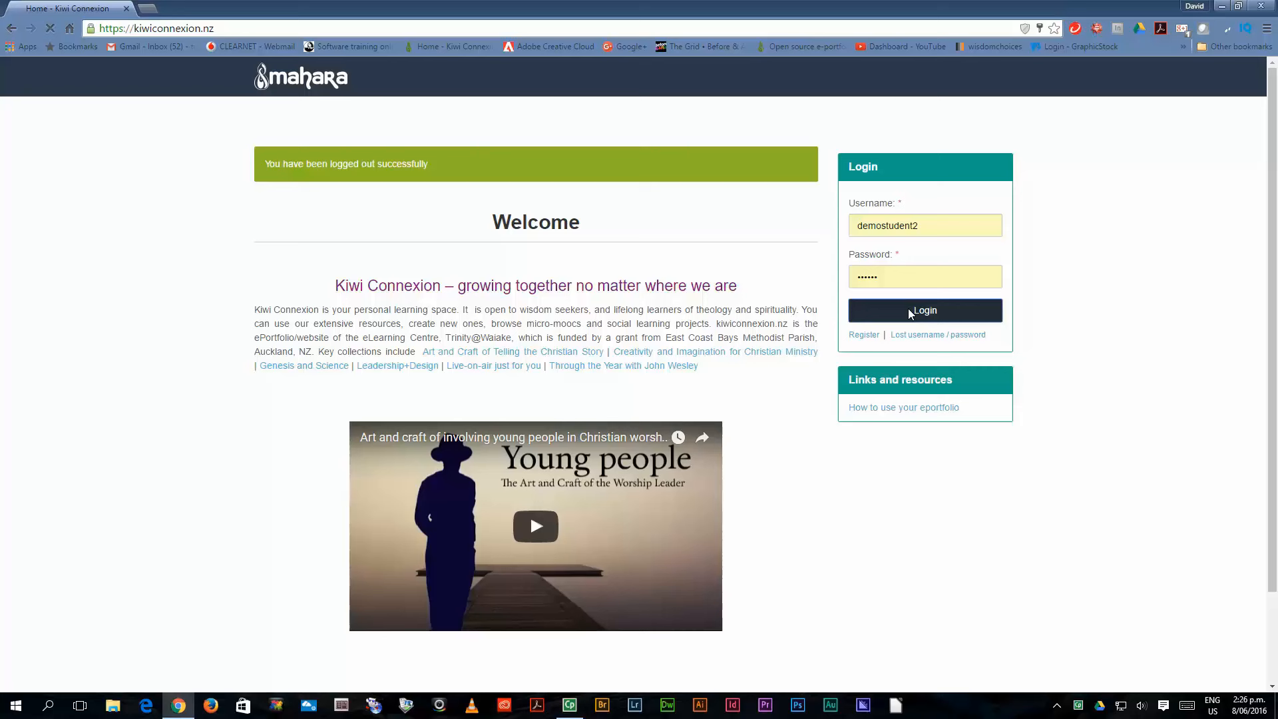
left_click(925, 310)
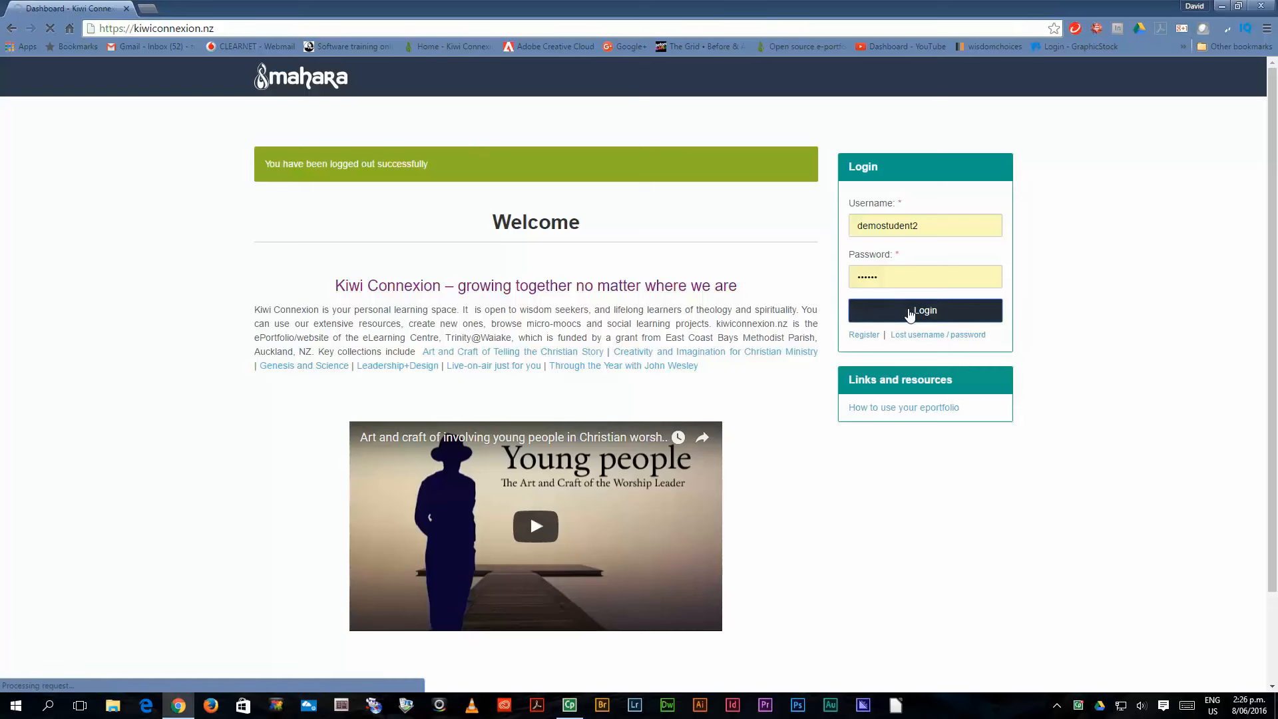
left_click(924, 310)
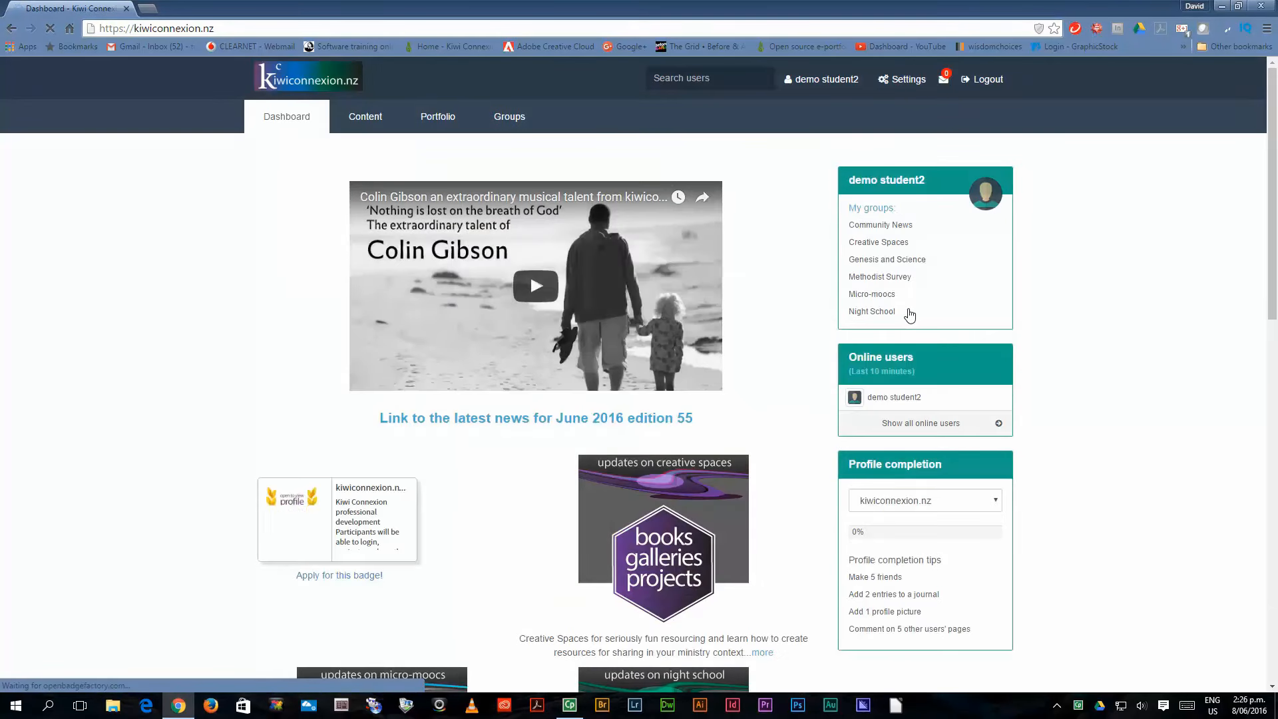
mouse_move(911, 312)
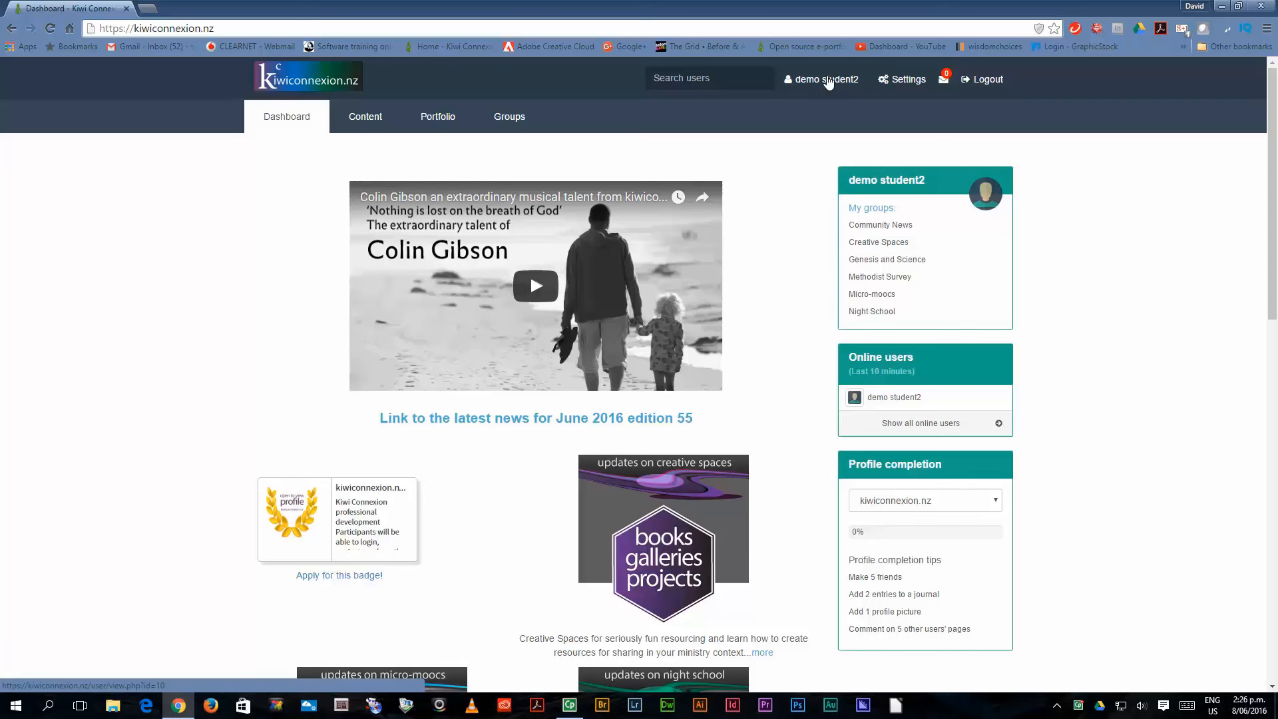
View demo student2's own profile page with About me details, groups and wall.
left_click(828, 79)
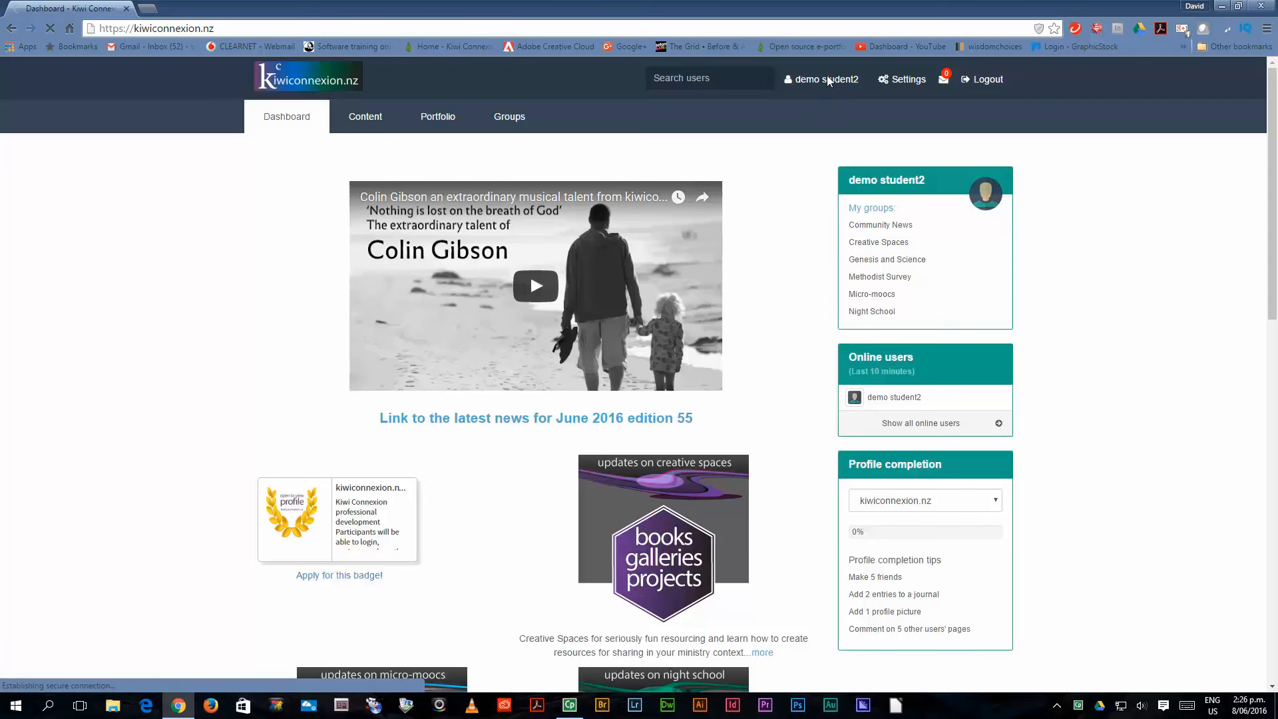
left_click(827, 79)
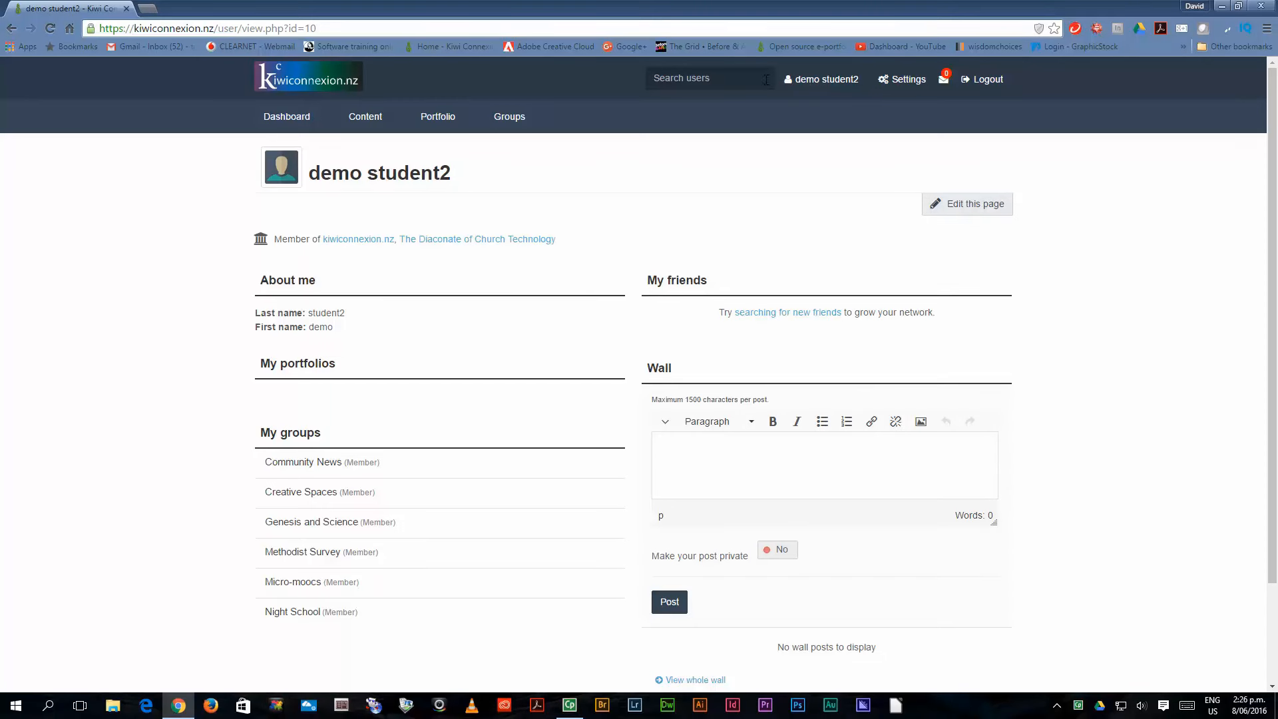
left_click(508, 117)
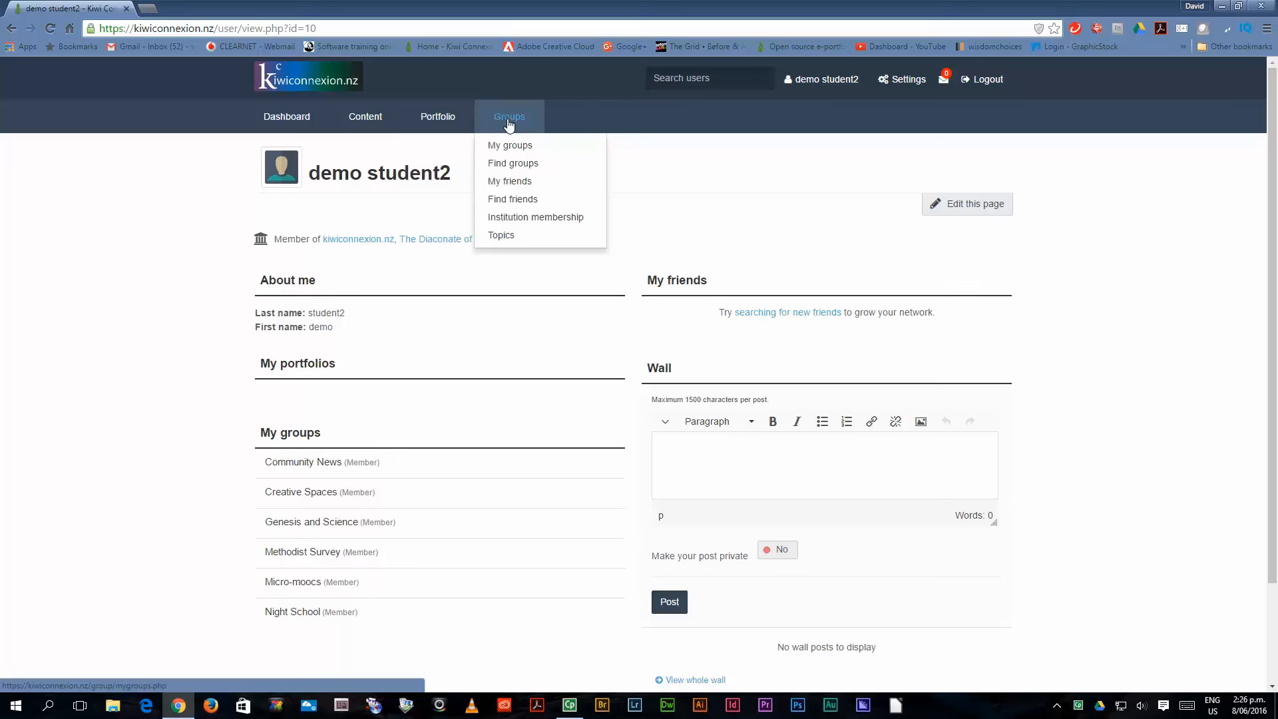
Search Find friends for 'stuart', listing the two matching users.
left_click(512, 199)
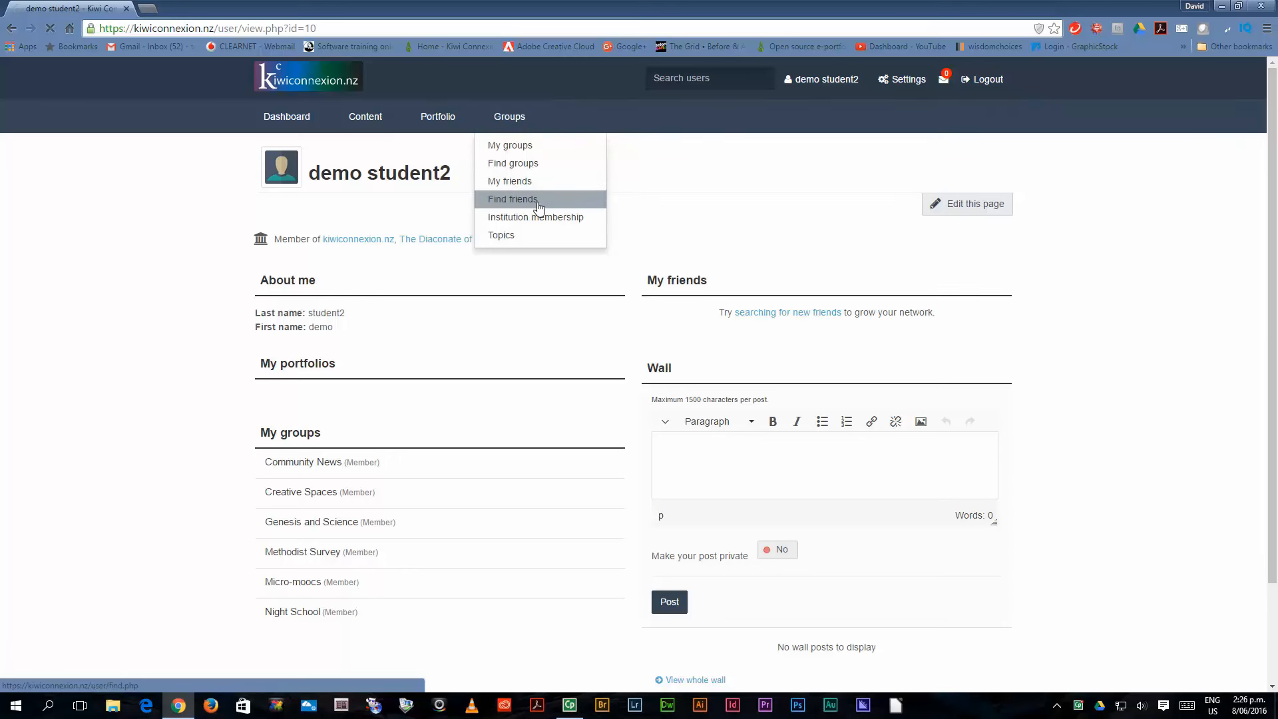
left_click(512, 200)
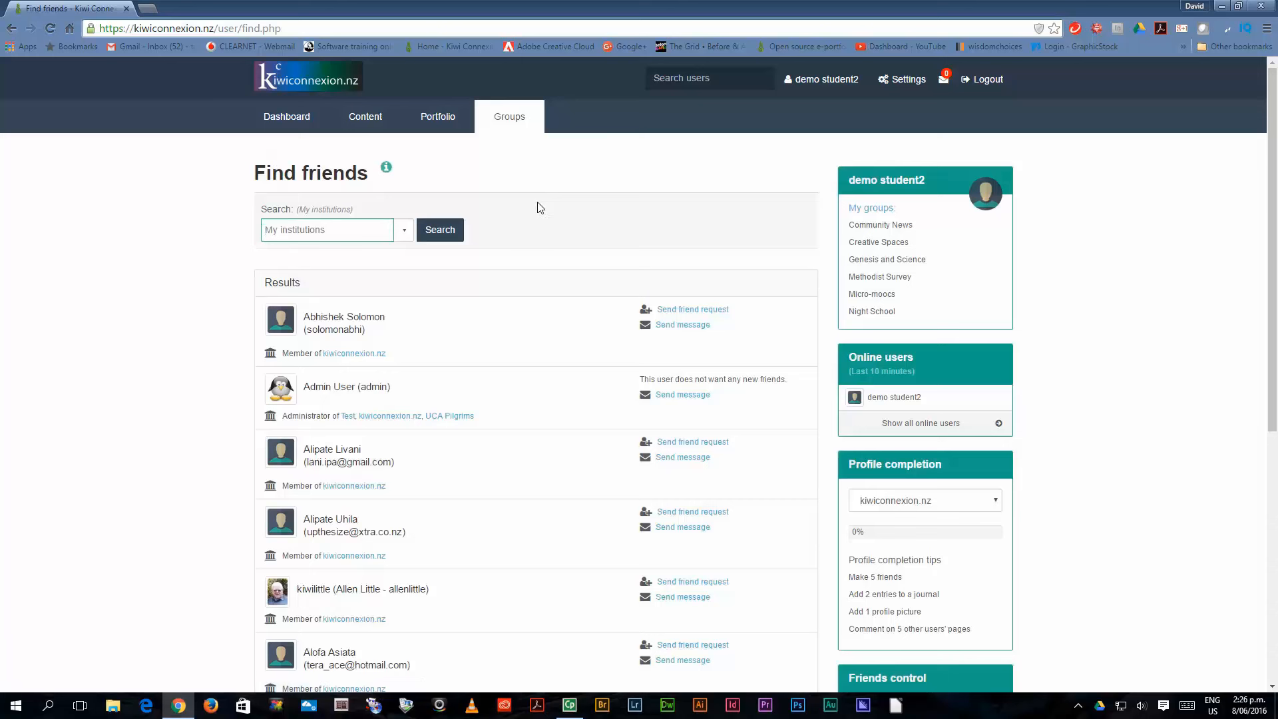
type("s")
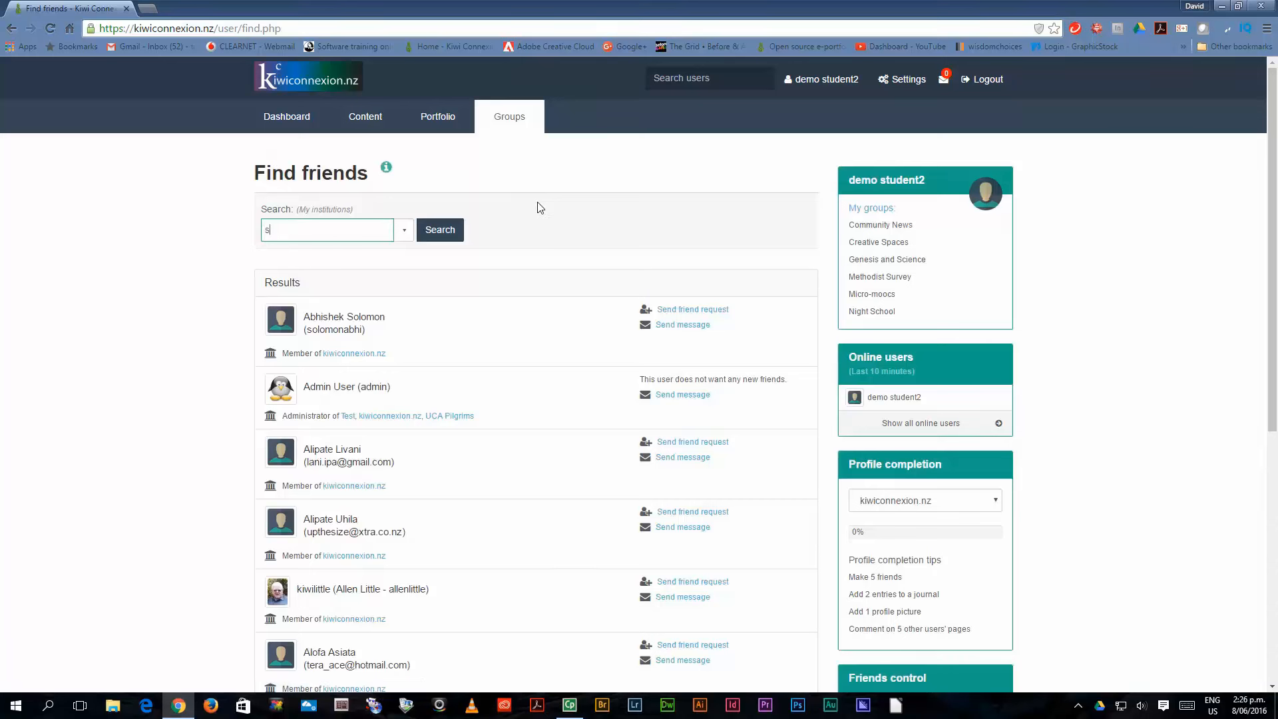
type("tuat")
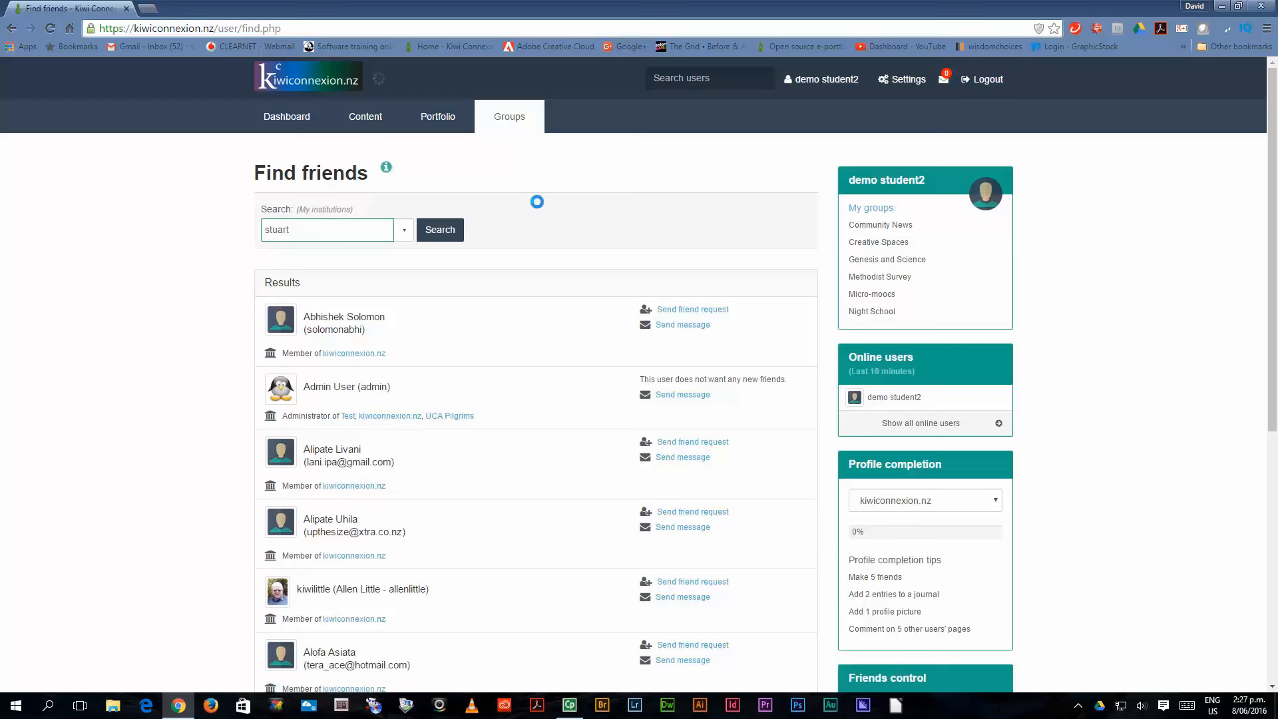
left_click(439, 229)
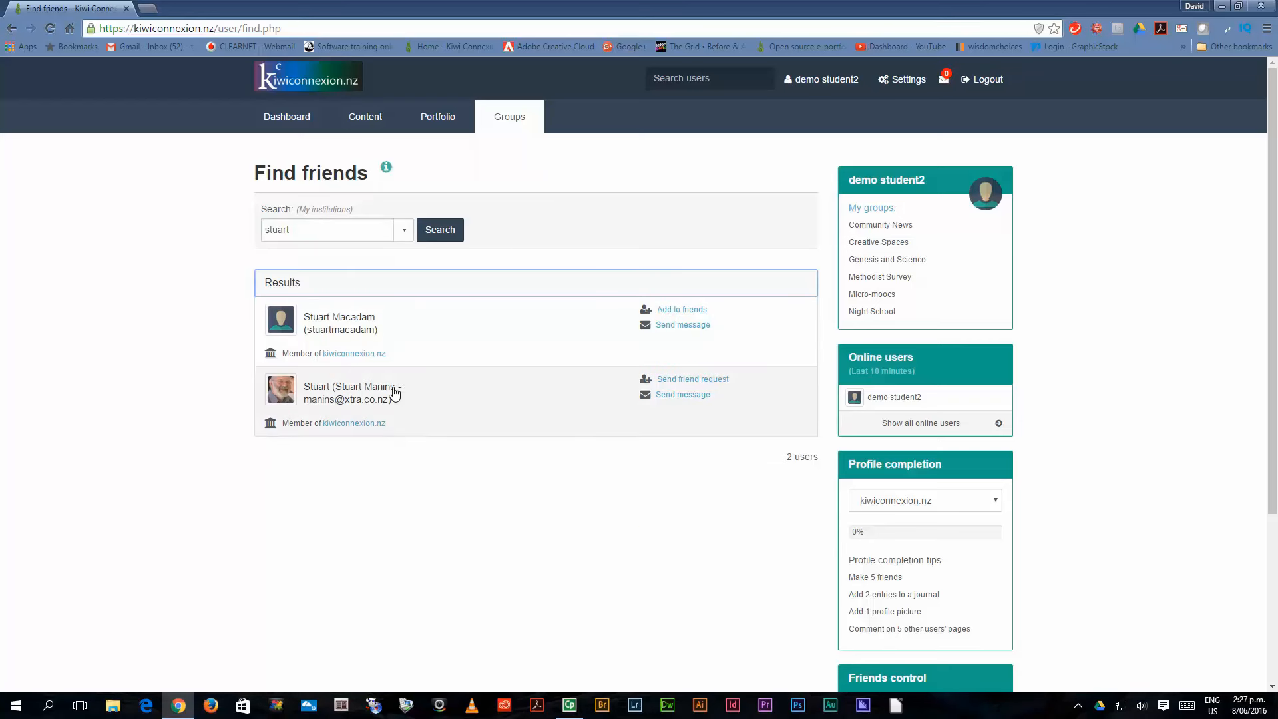
left_click(345, 386)
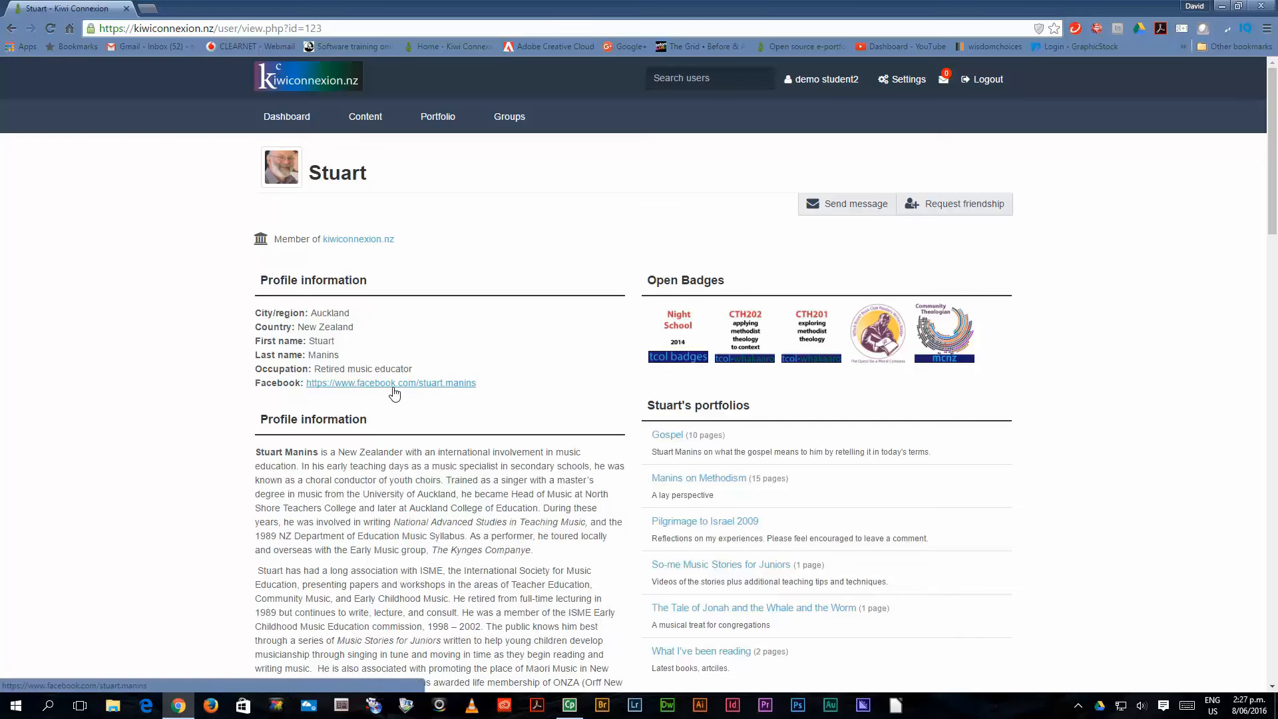
scroll("down", 3)
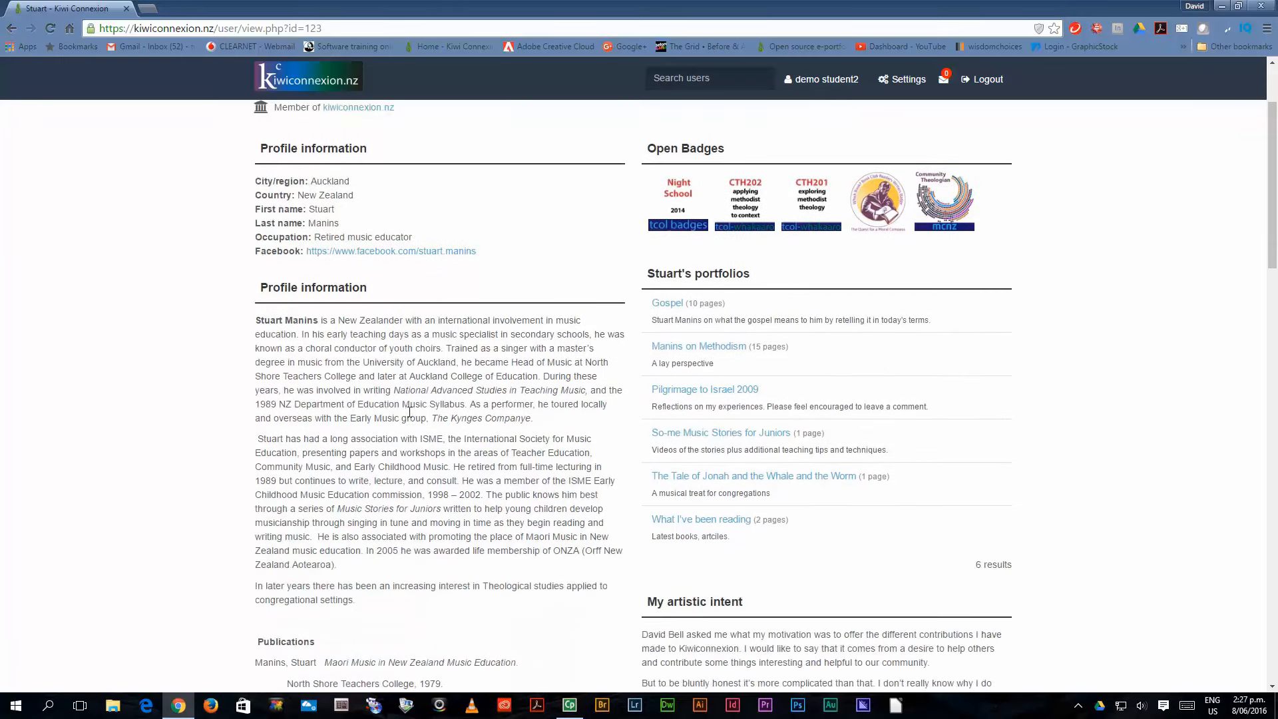
scroll("down", 3)
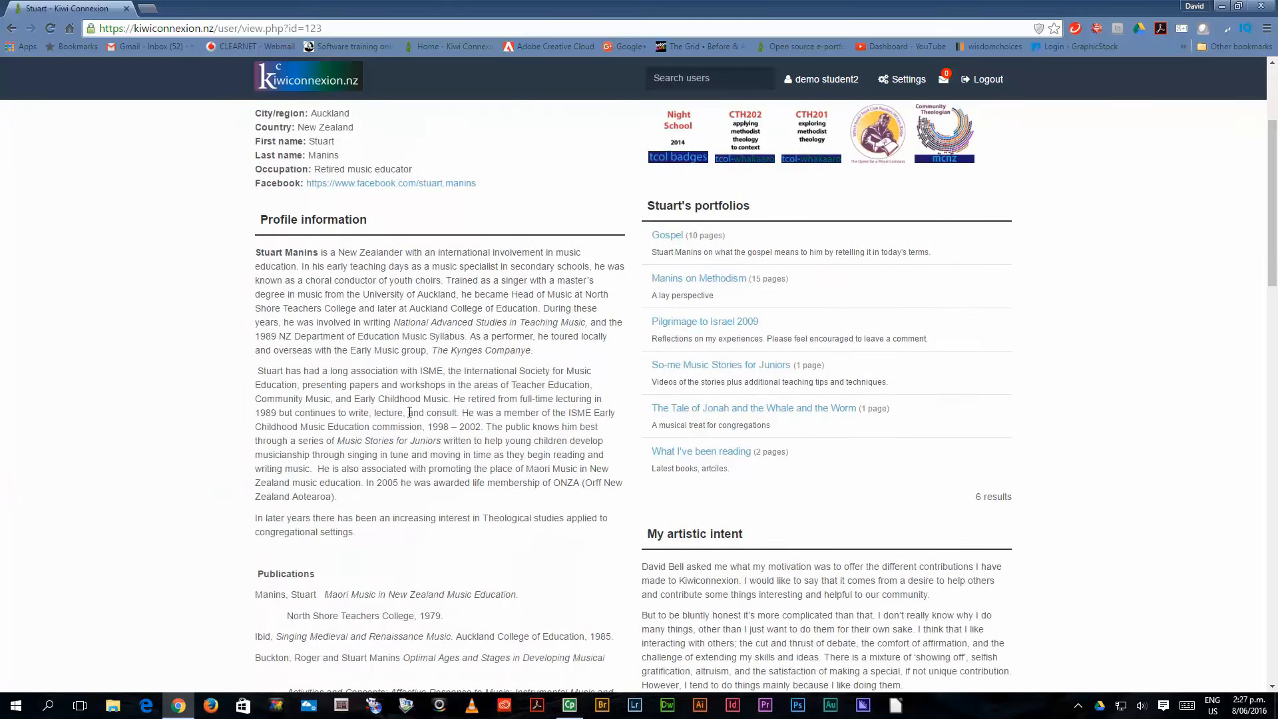
scroll("down", 3)
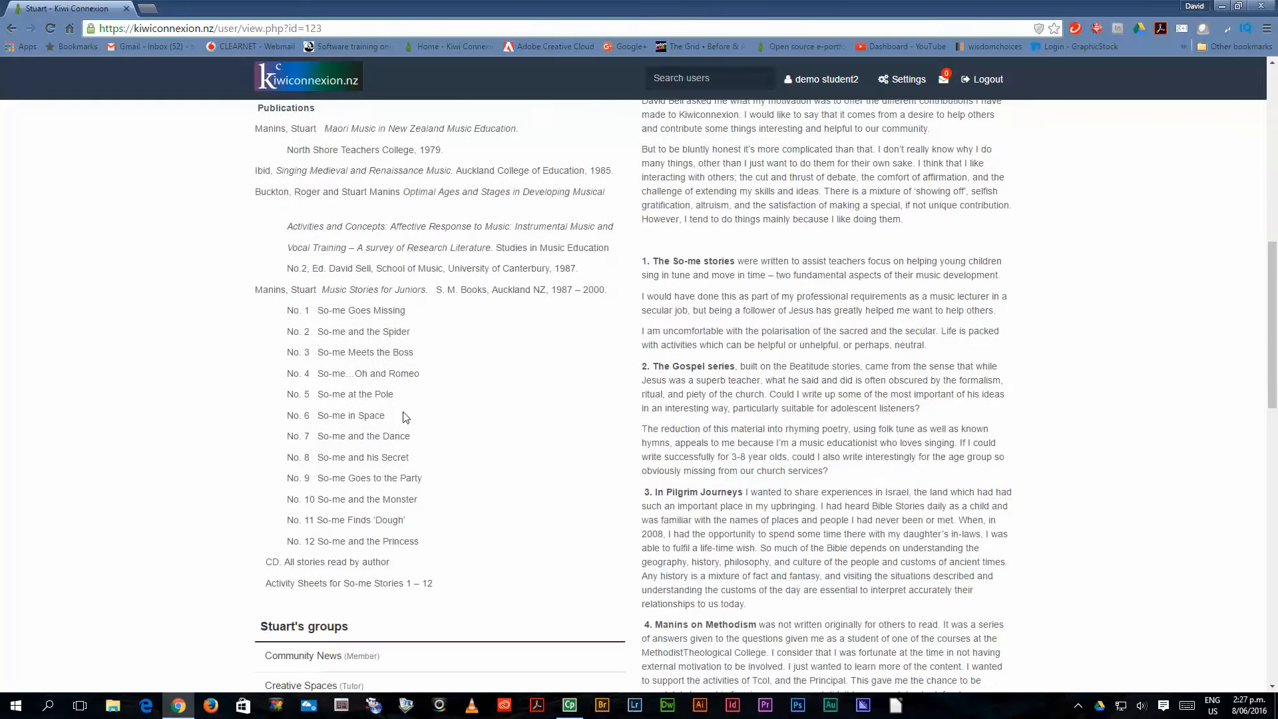
scroll("down", 3)
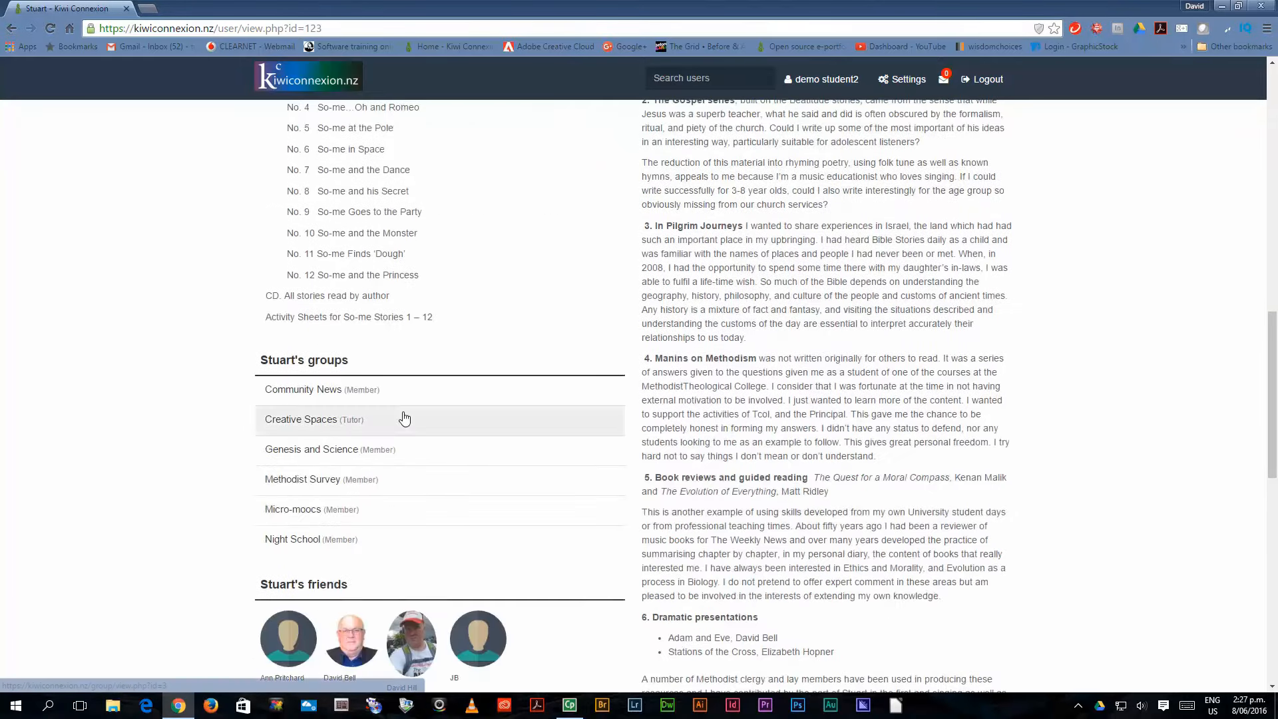
scroll("down", 3)
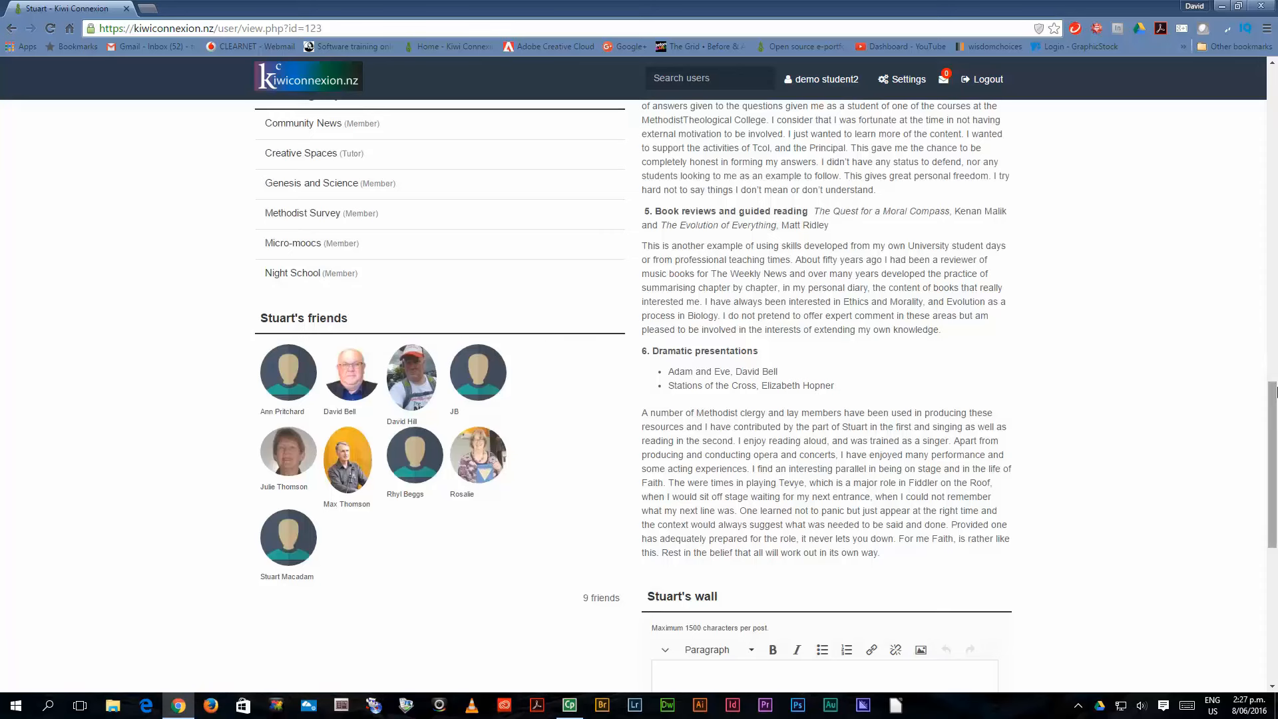
scroll("up", 3)
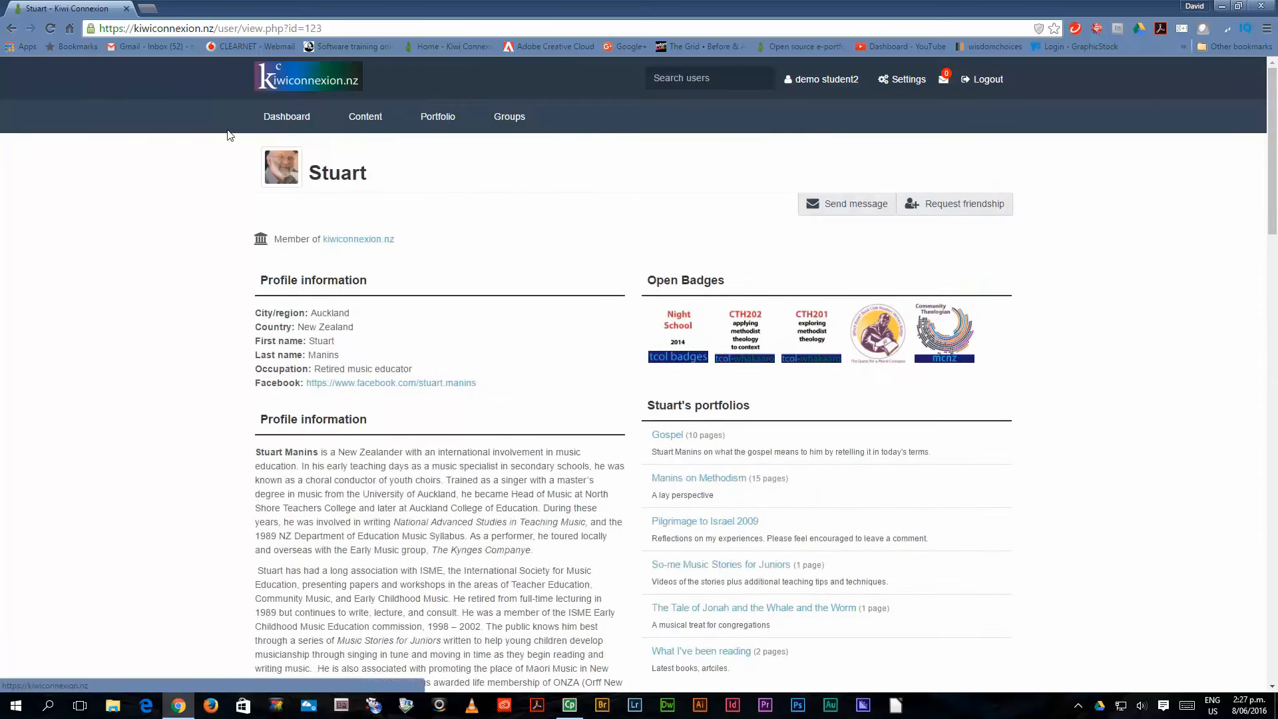
Return to the dashboard showing the badges and profile completion tips.
left_click(287, 118)
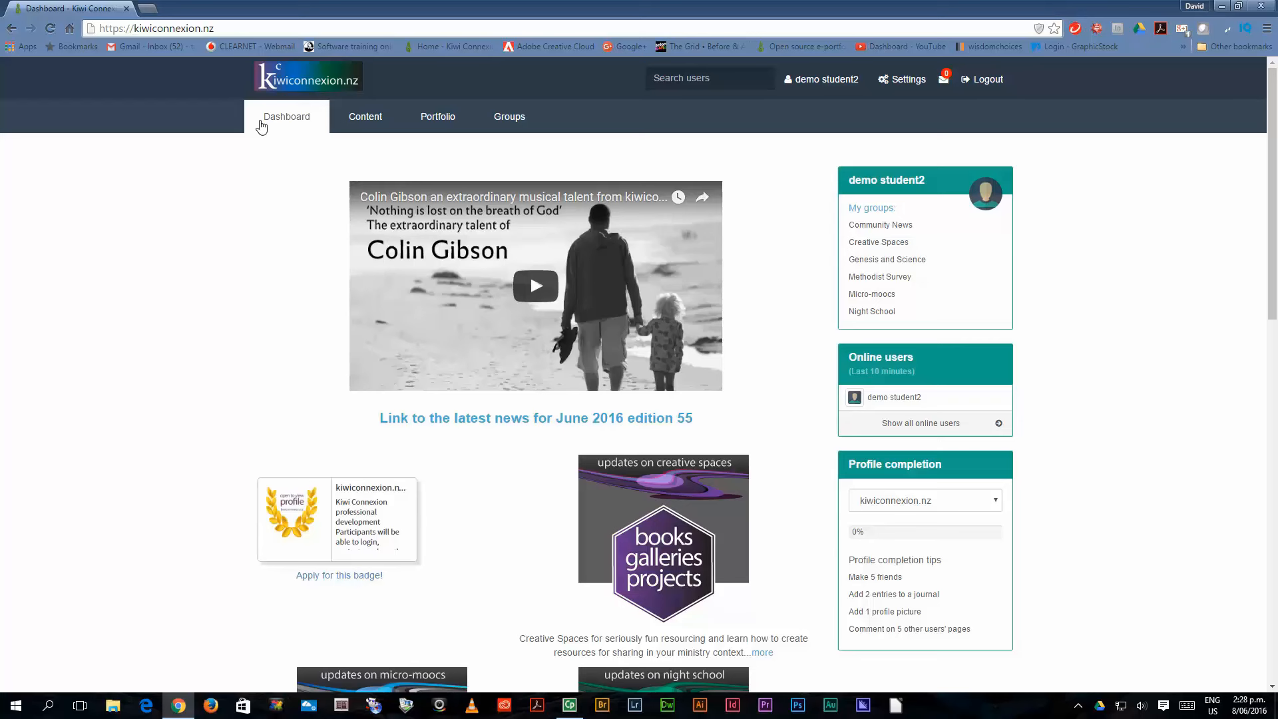
mouse_move(330, 552)
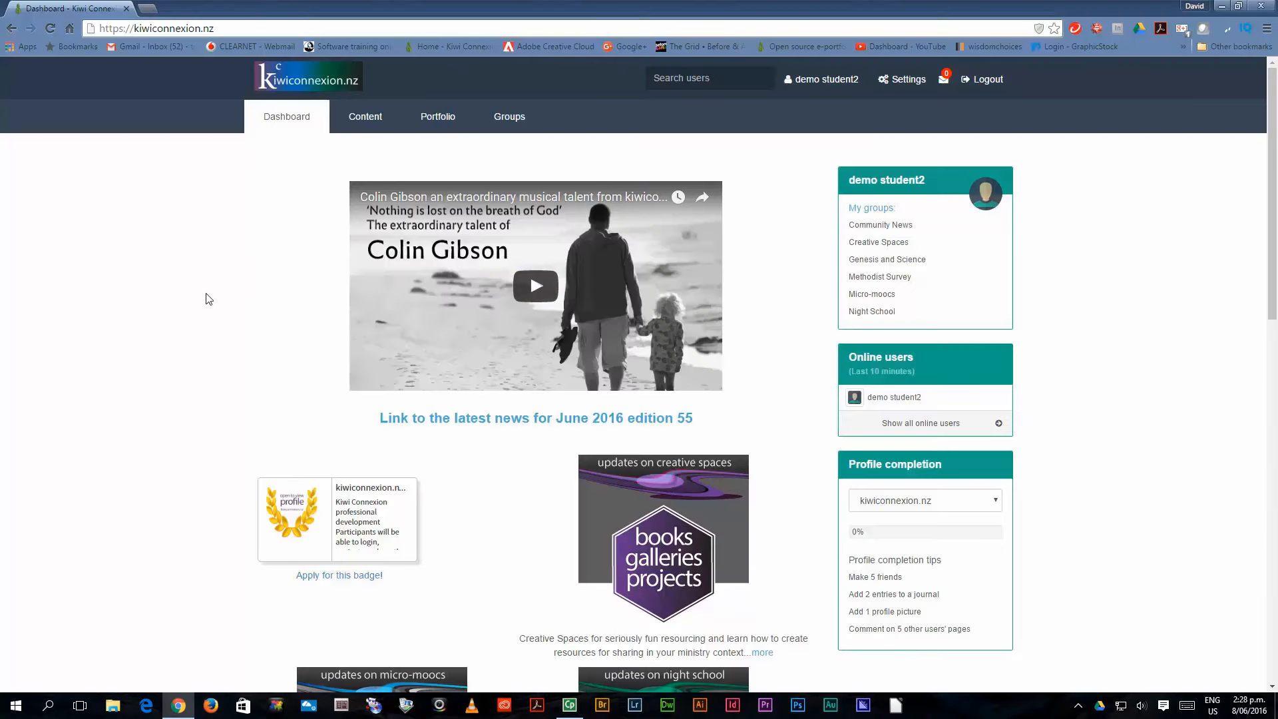
mouse_move(1038, 504)
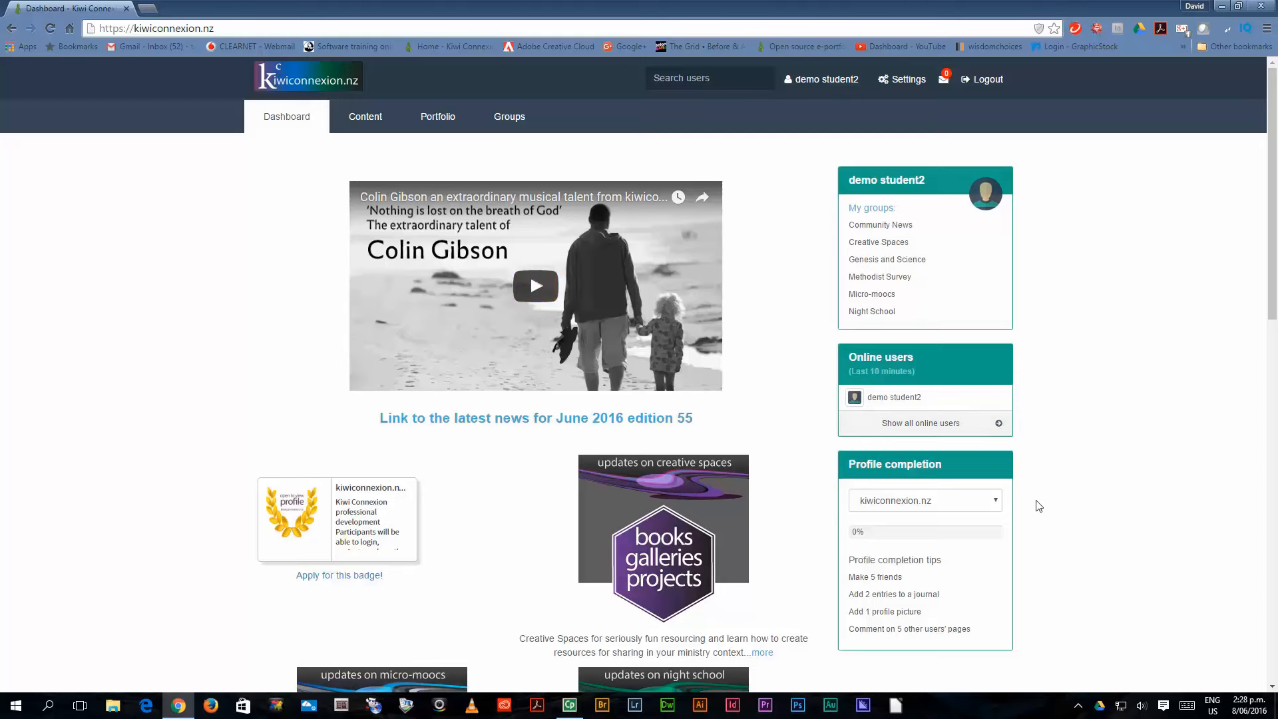
scroll("down", 3)
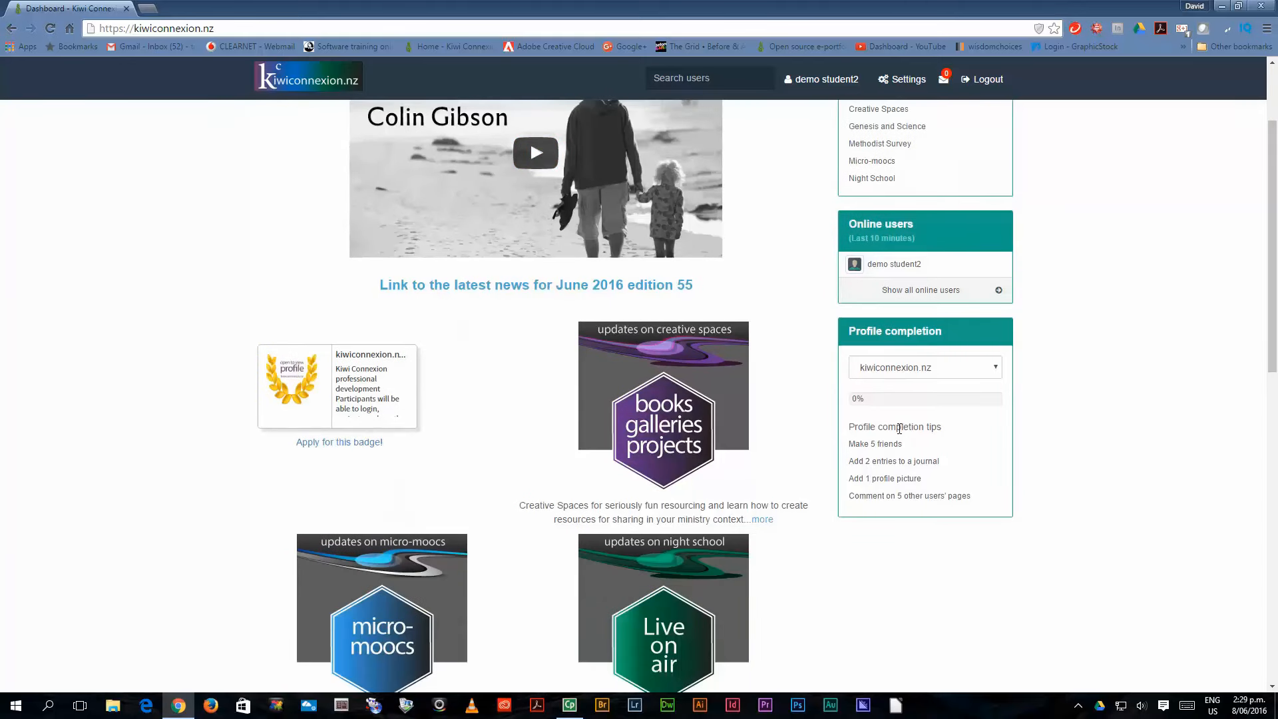
mouse_move(887, 458)
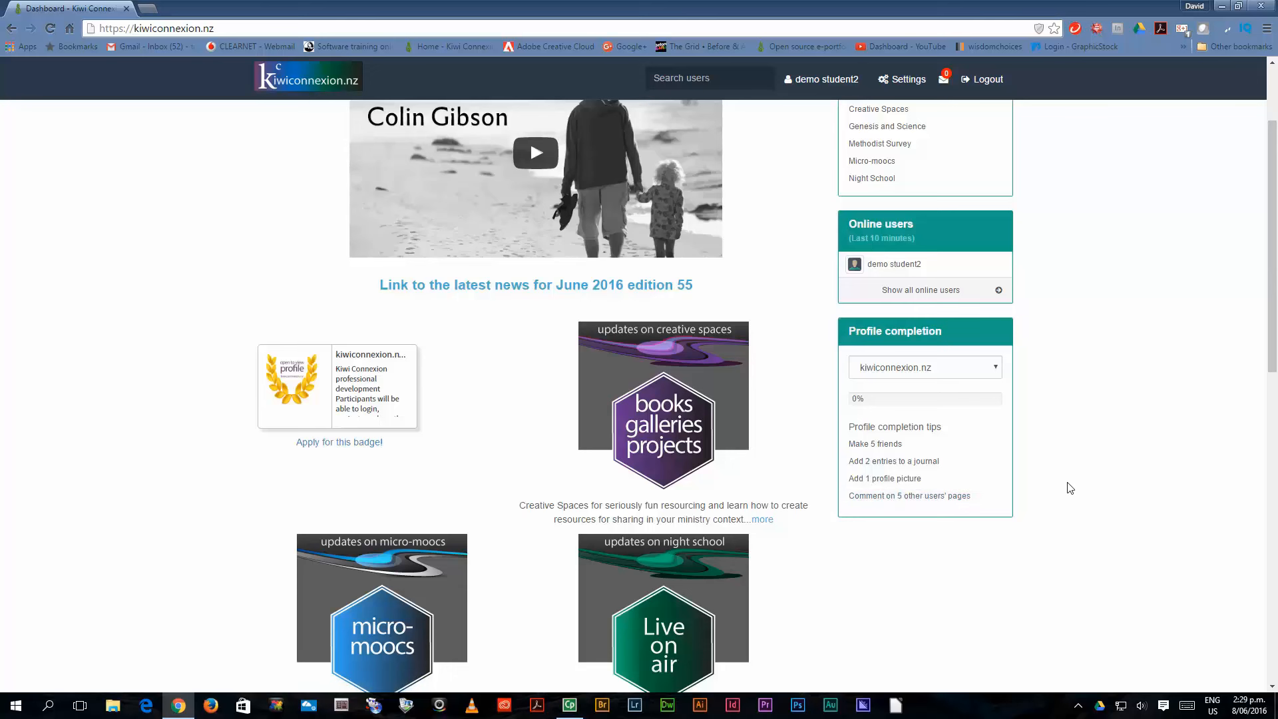
mouse_move(333, 370)
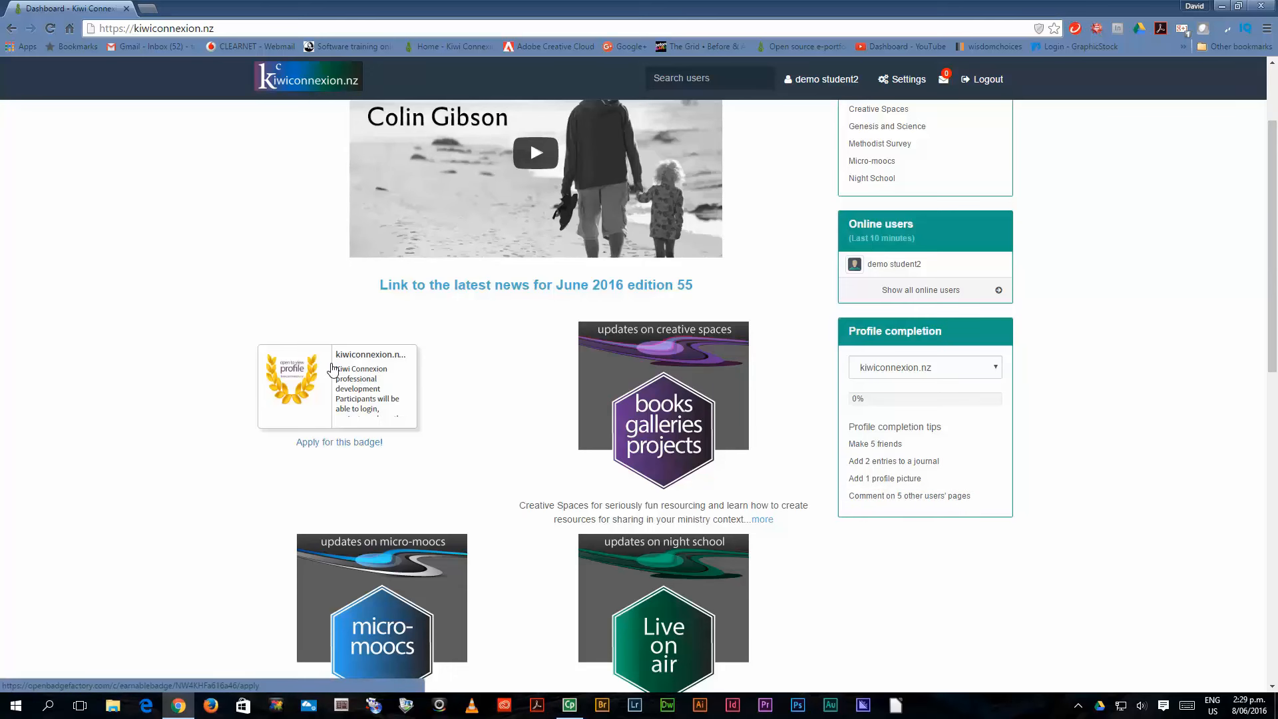
scroll("down", 3)
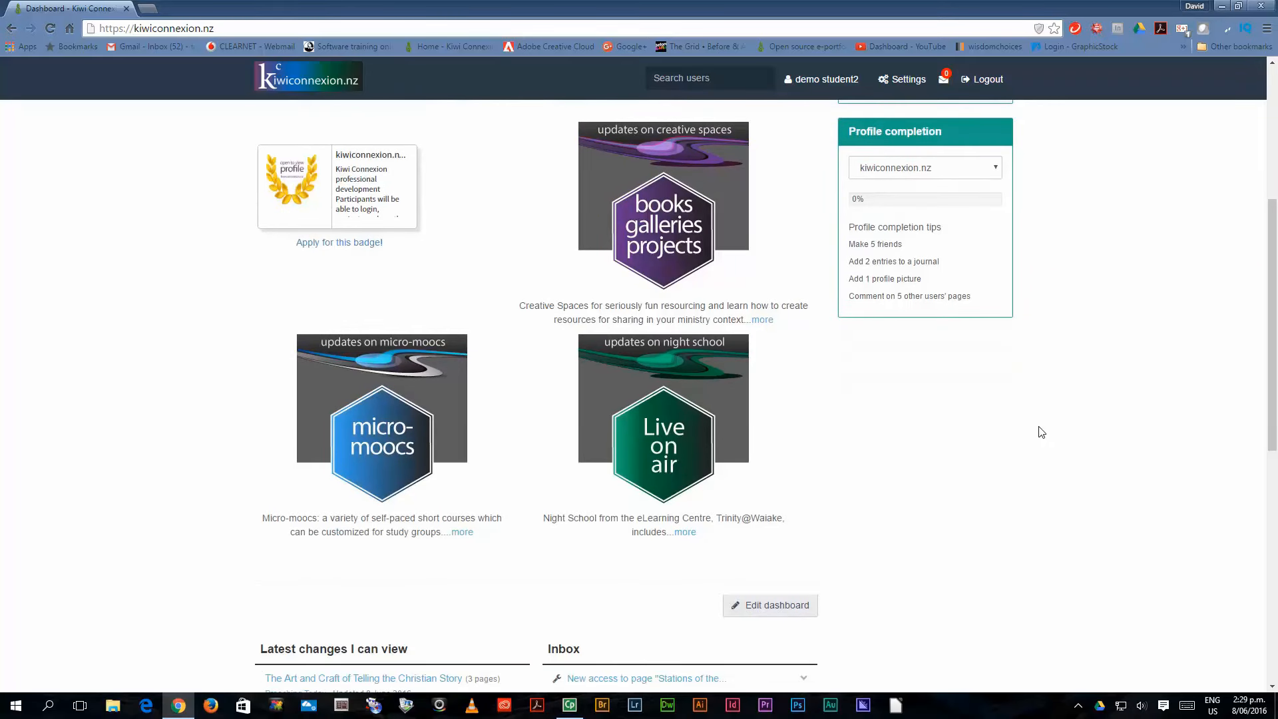
scroll("down", 3)
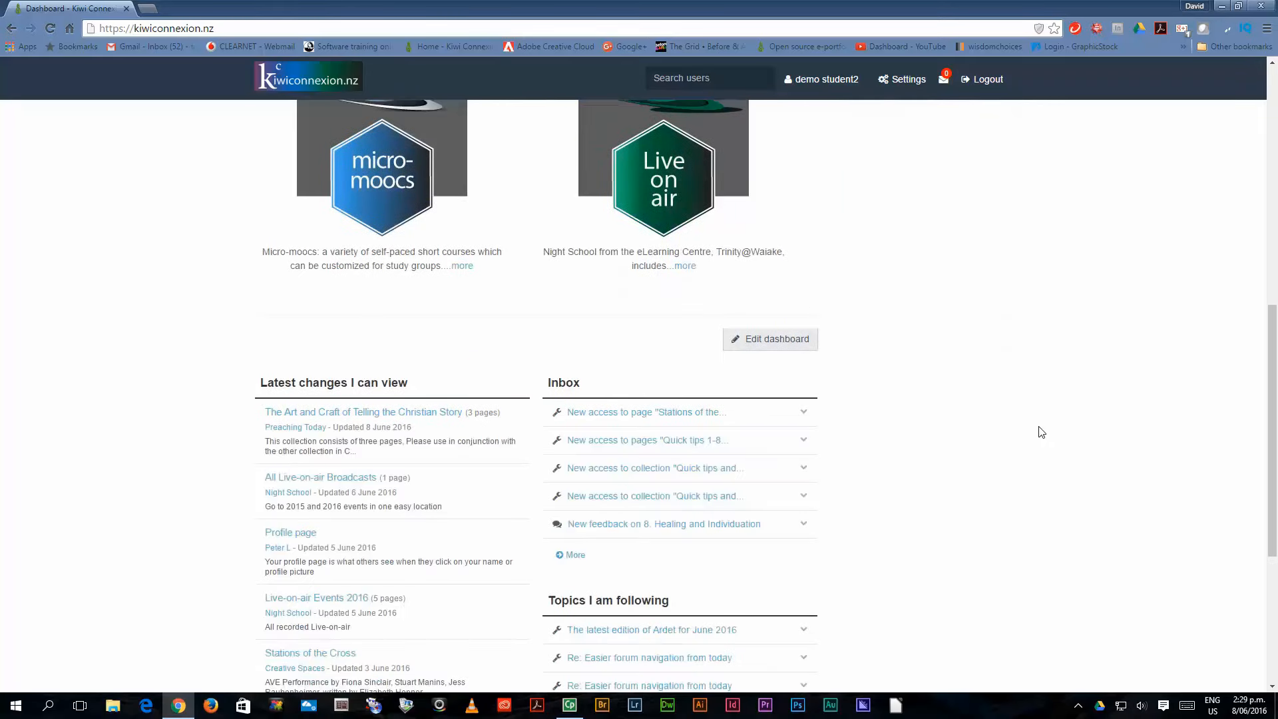